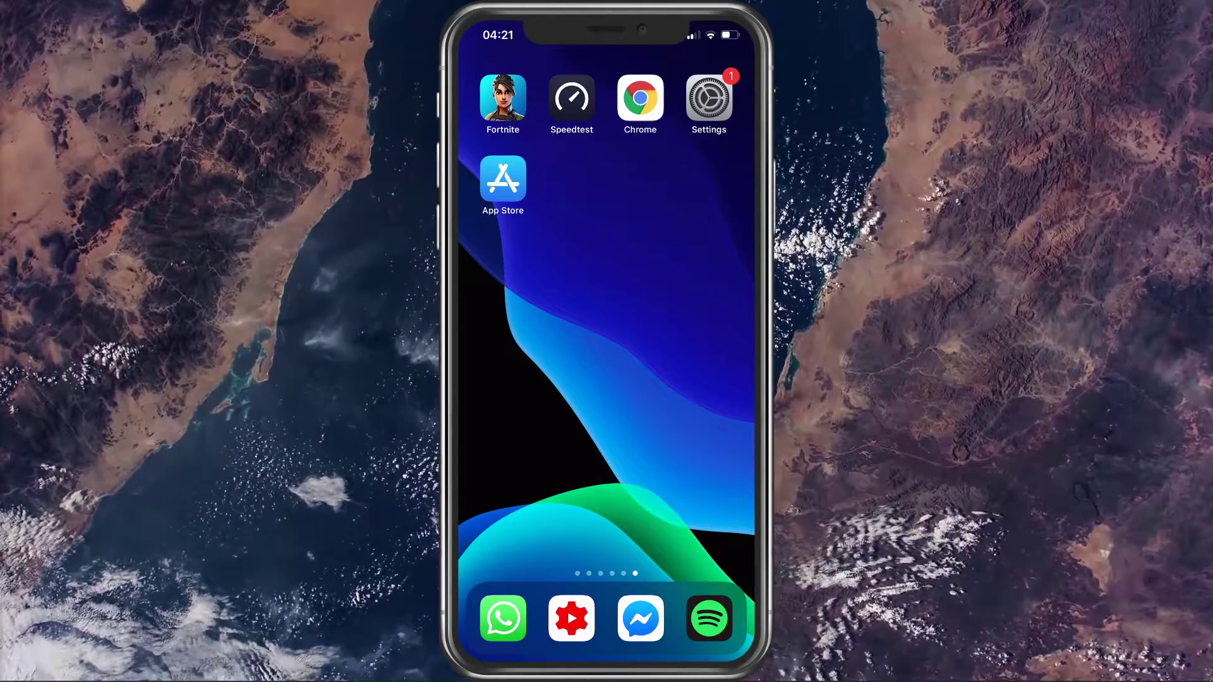
Step: Launch Fortnite from the iOS Home Screen to reach its lobby
click(502, 98)
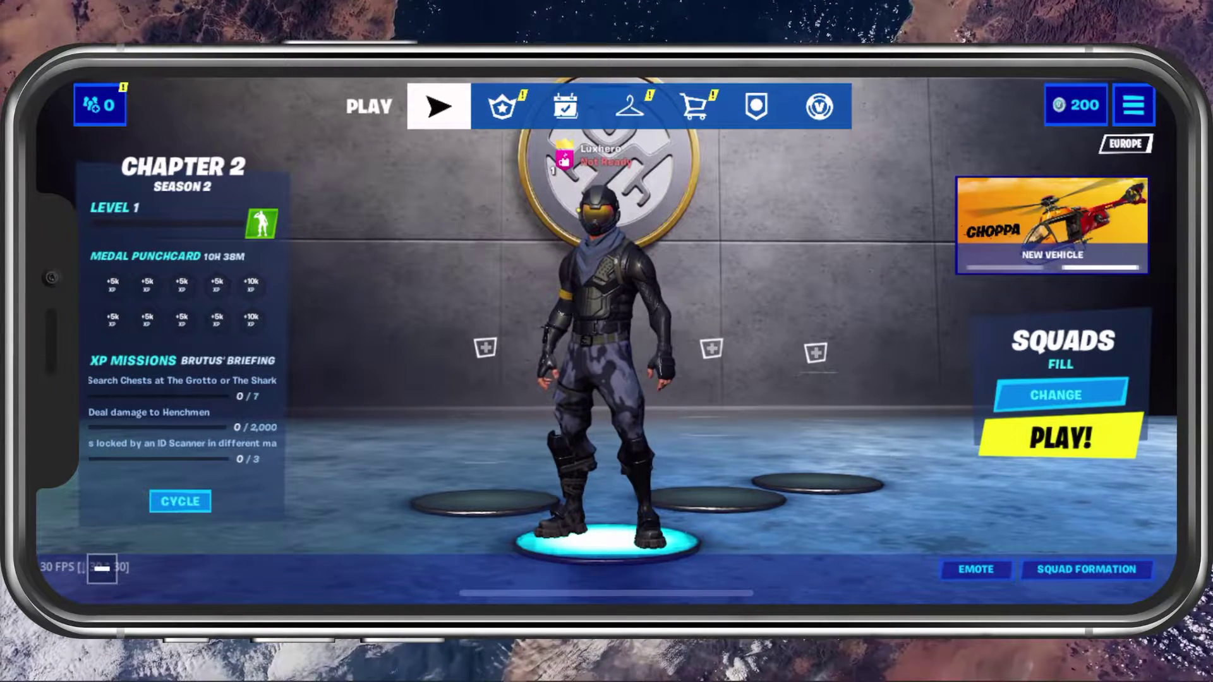
Step: Apply the Medium quality preset and 90% 3D resolution in Fortnite's video settings
click(1134, 106)
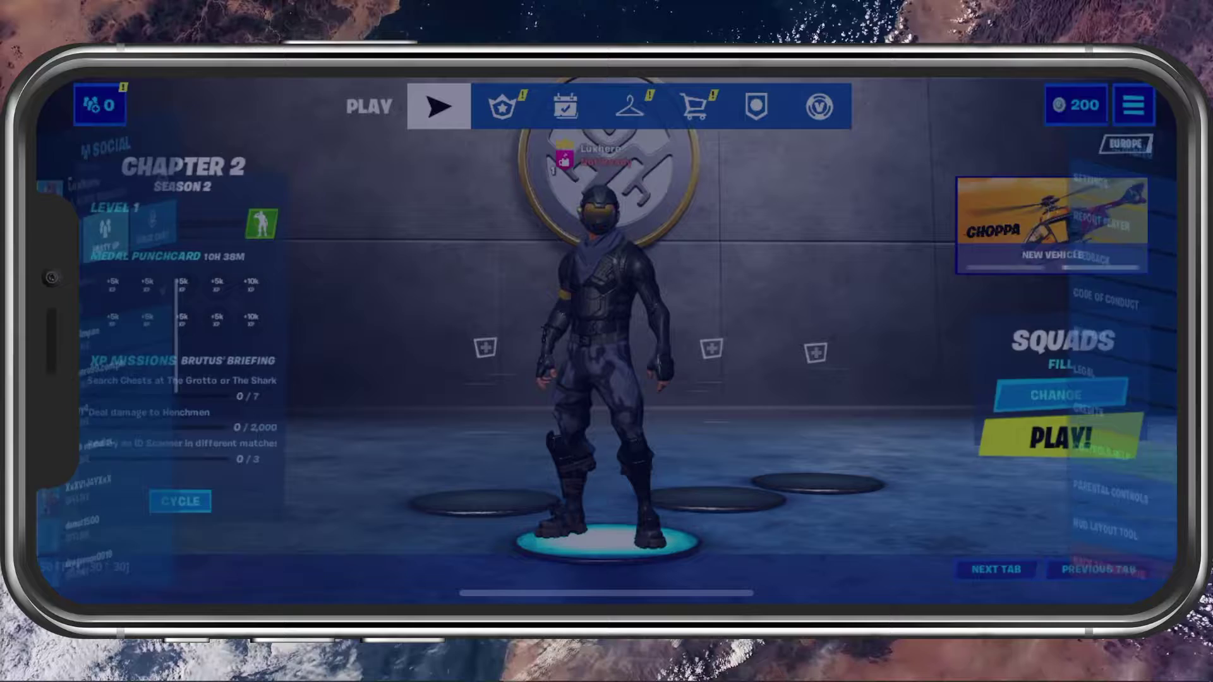
click(1133, 104)
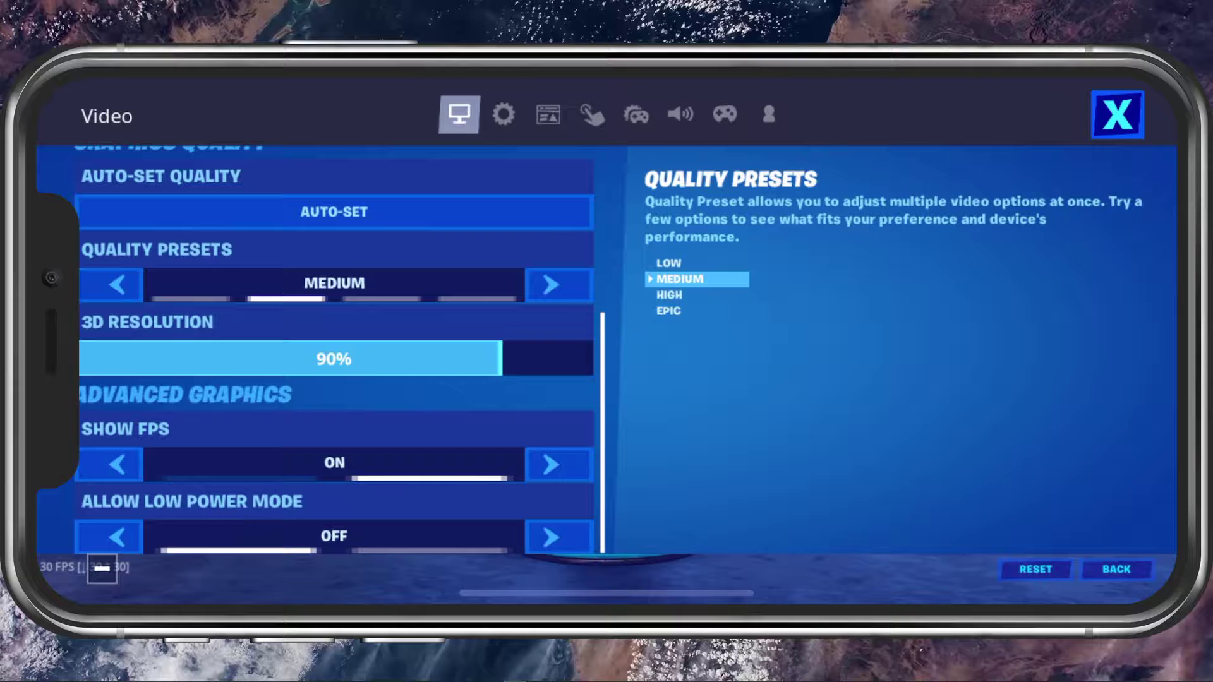
click(332, 358)
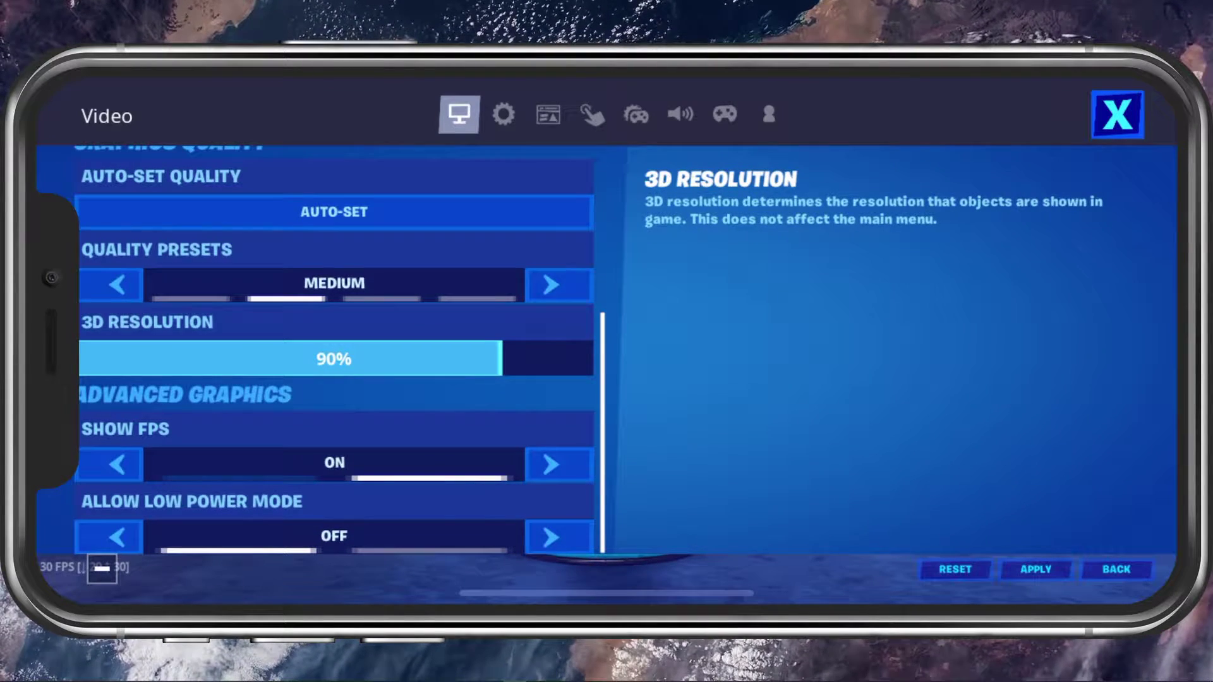
click(1034, 569)
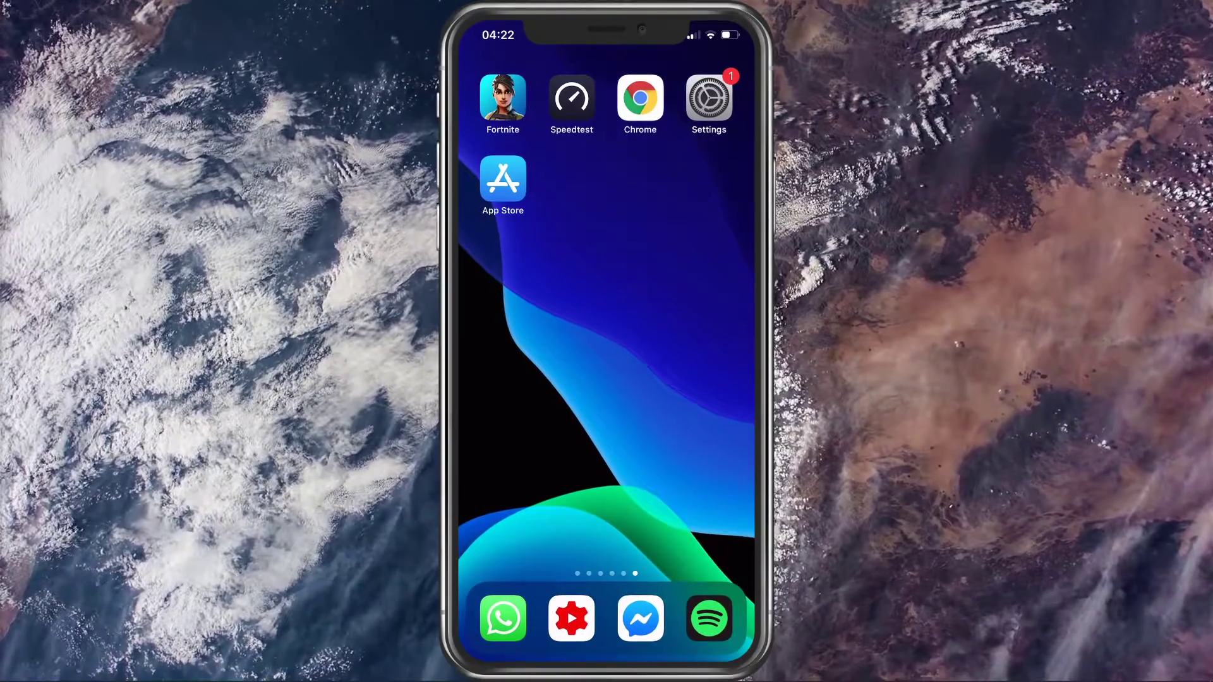
Step: Launch the iOS Settings app from the Home Screen
click(708, 99)
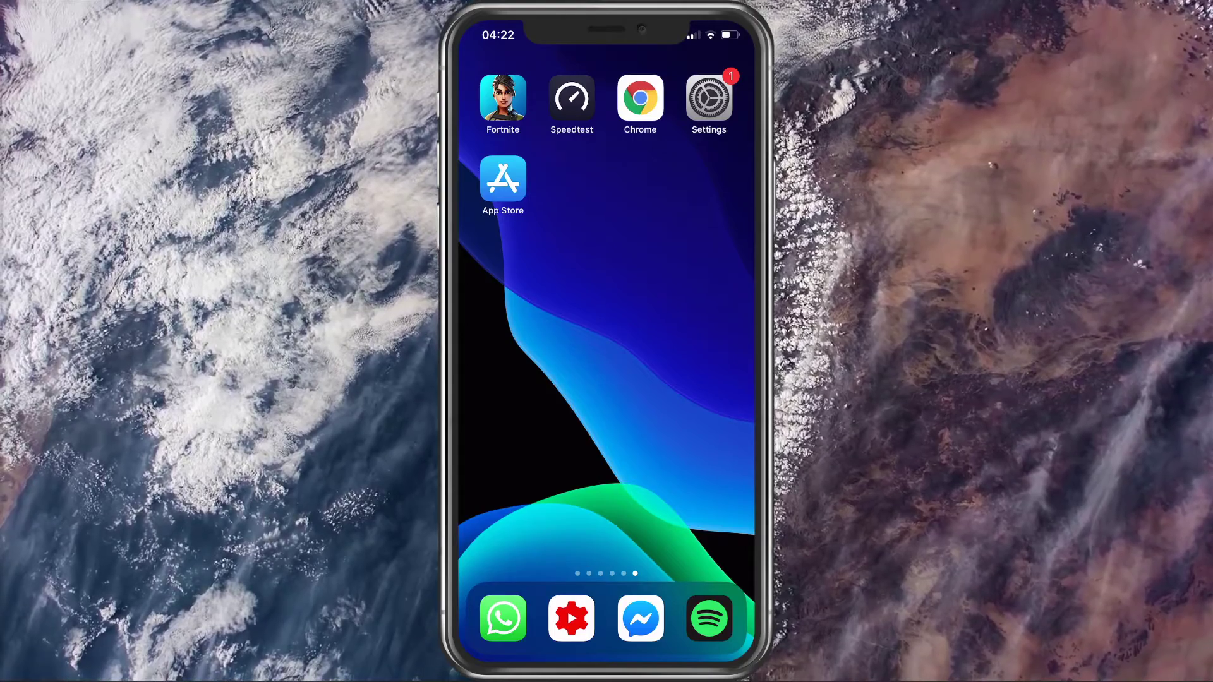
click(707, 99)
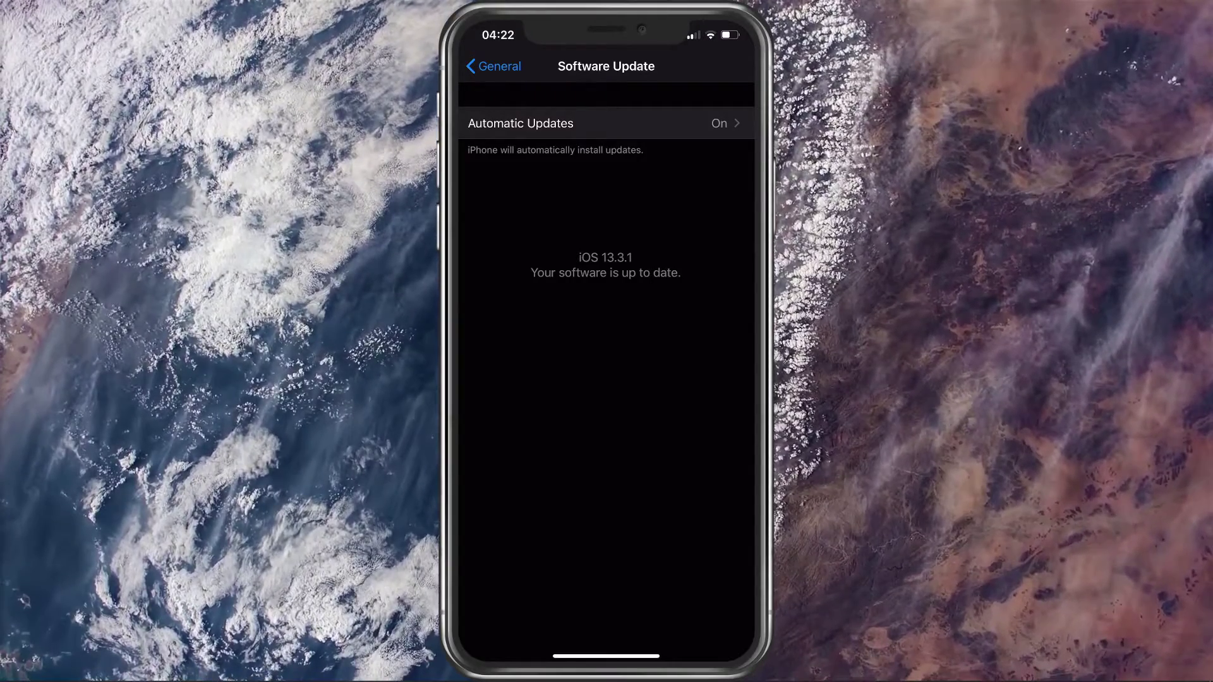
Step: Leave Software Update (iOS 13.3.1 up to date) and open iPhone Storage under General
click(491, 65)
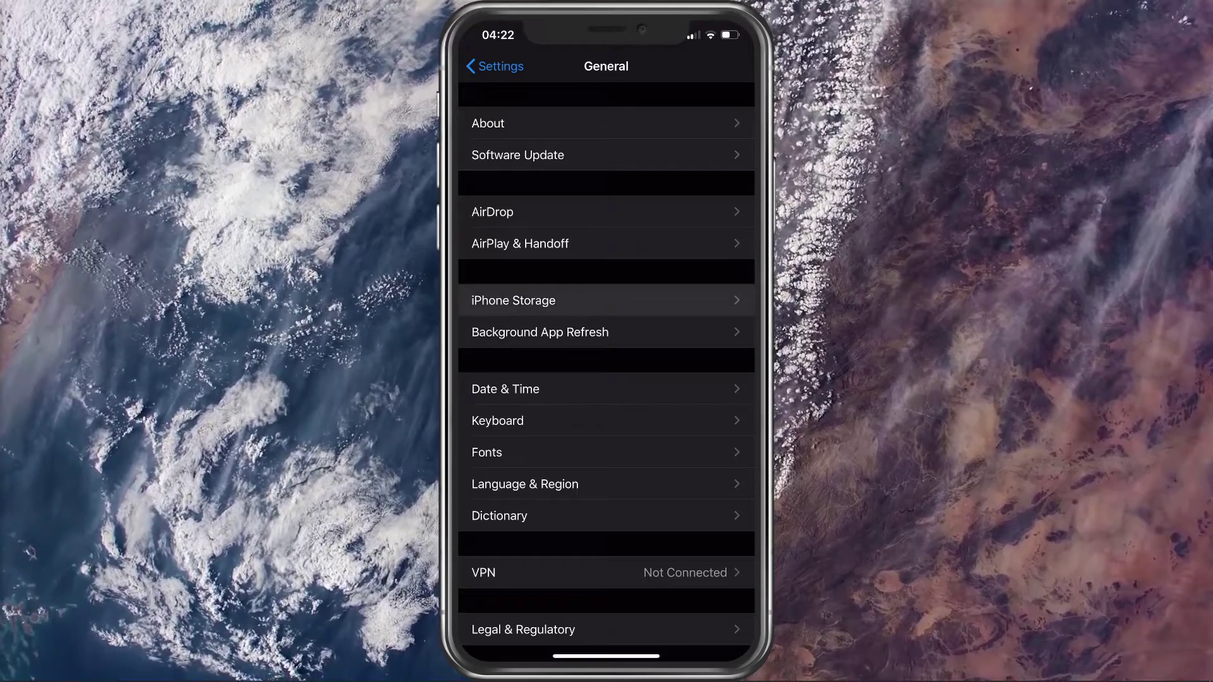
click(512, 300)
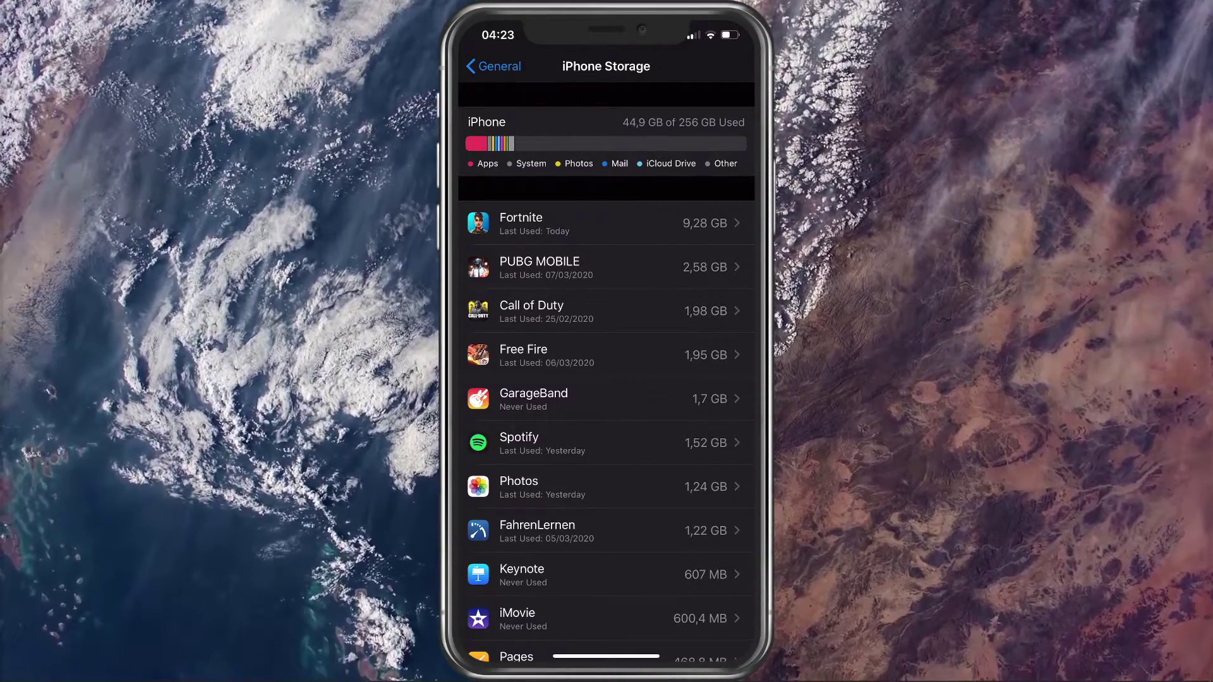
Step: Go back to General after reviewing storage (44.9 GB of 256 GB used, Fortnite largest)
click(493, 66)
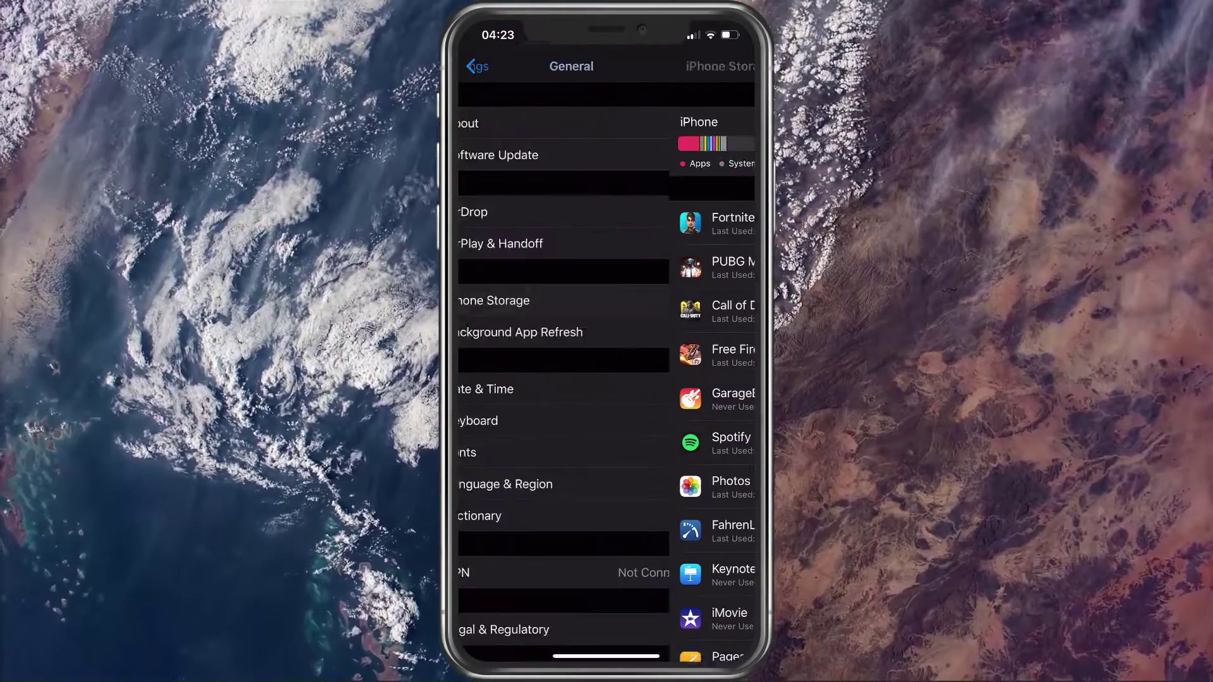